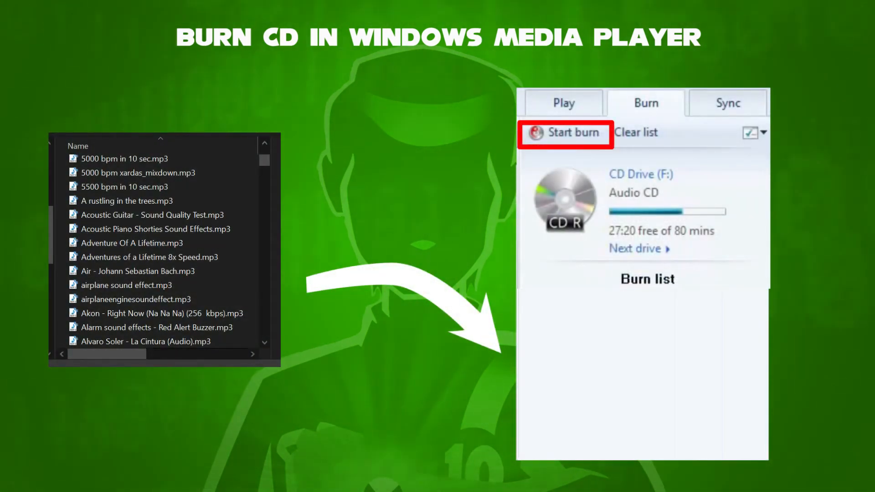
Start burning the songs in the Burn list onto the blank audio CD
click(565, 134)
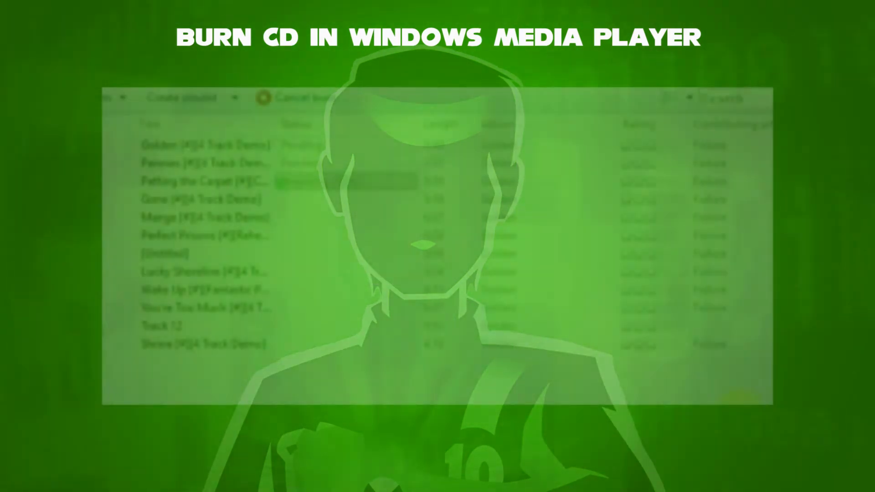